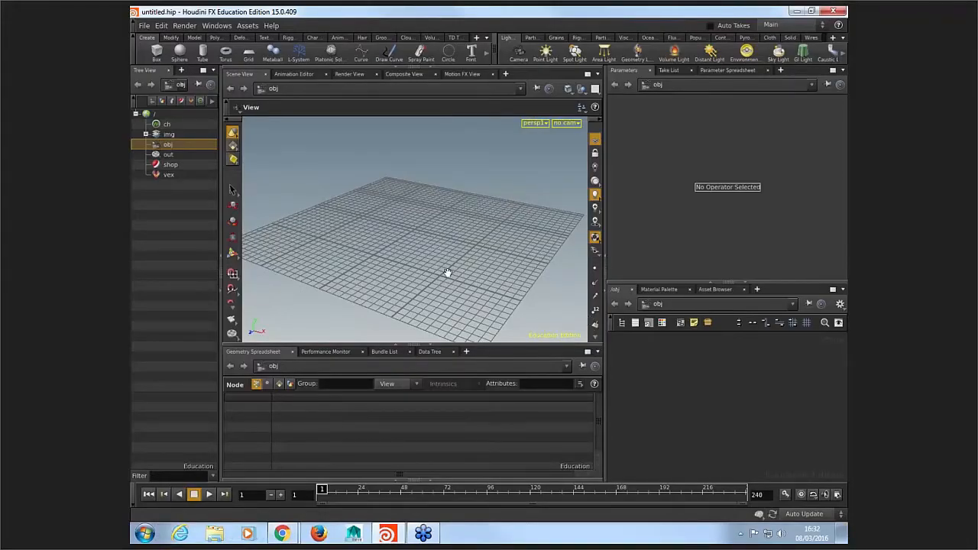
Step: Create a box at the origin and set its Center Y to 0.5
left_click_drag(448, 272, 495, 265)
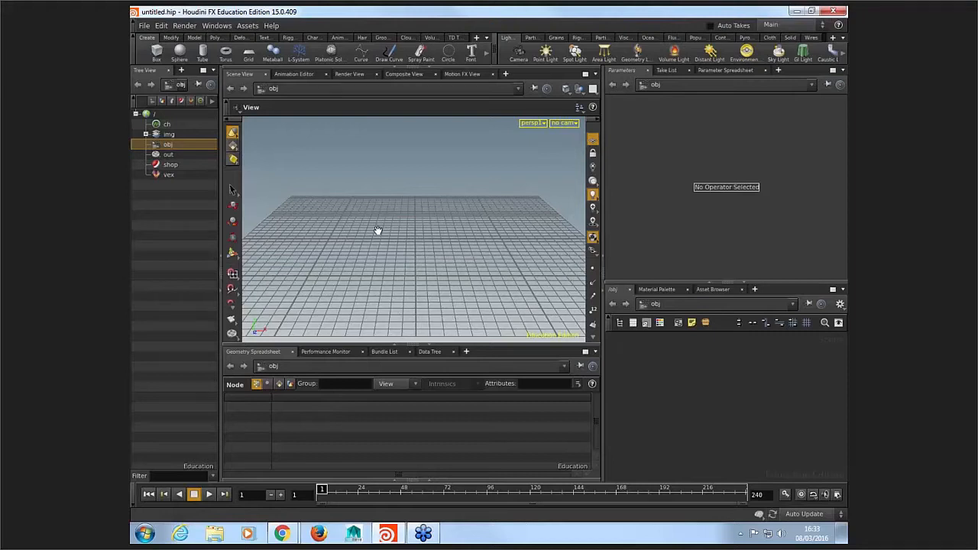
mouse_move(531, 330)
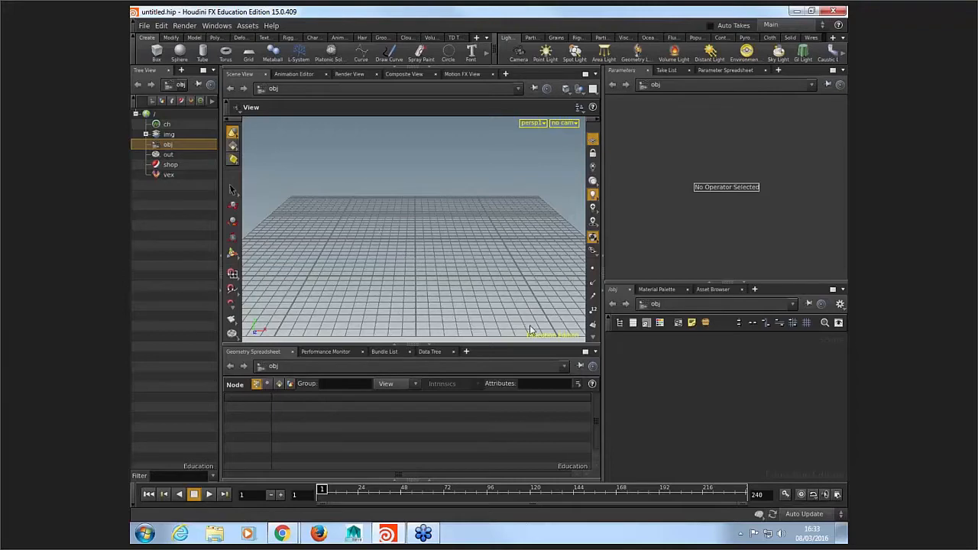
mouse_move(456, 267)
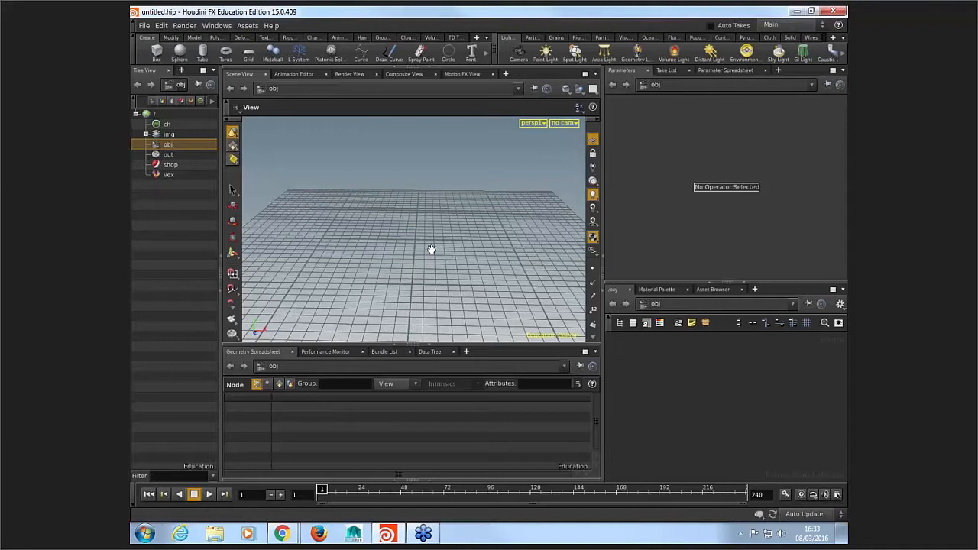
mouse_move(435, 250)
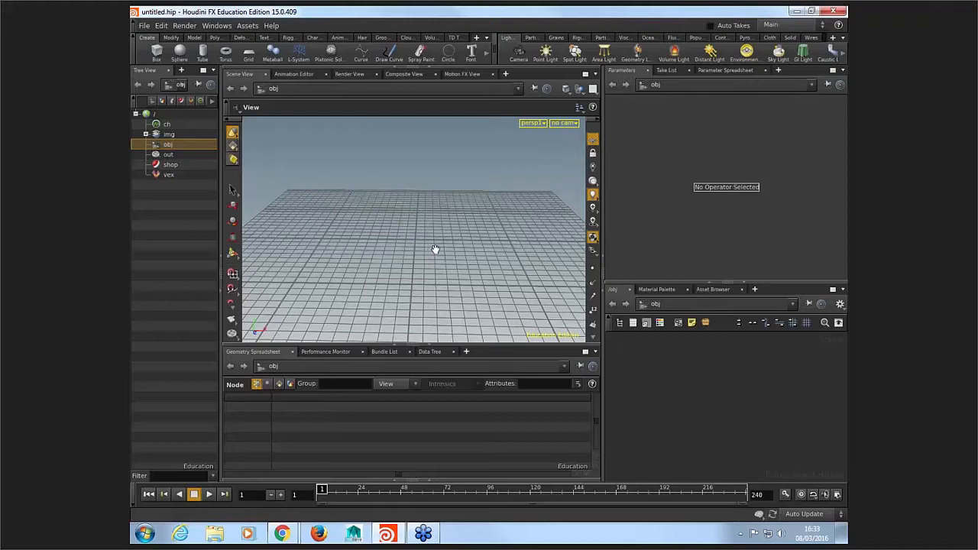
mouse_move(595, 194)
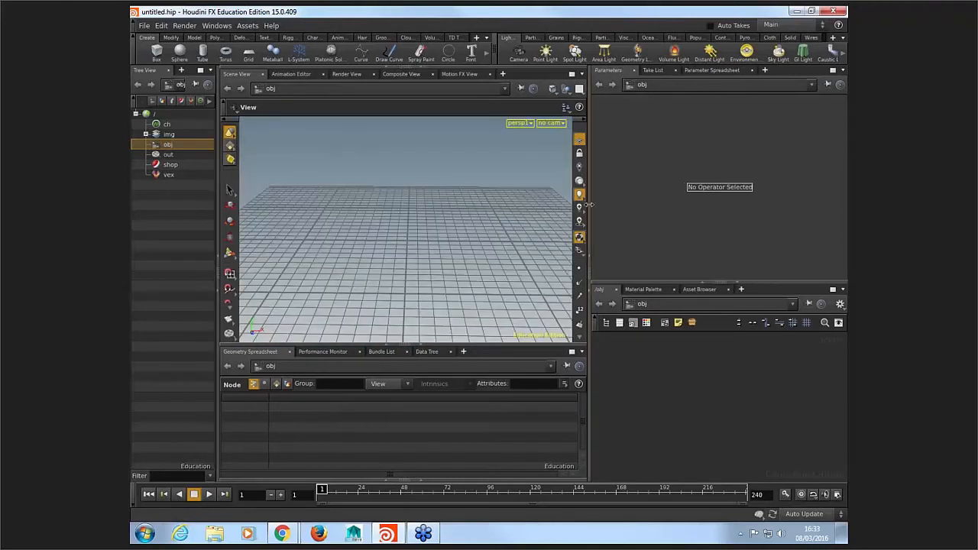
mouse_move(157, 51)
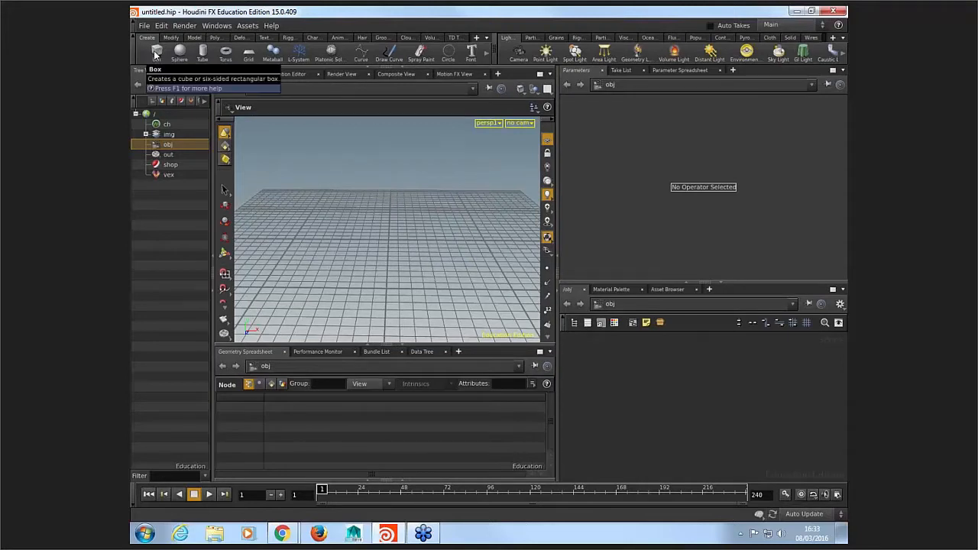
left_click(156, 50)
type("0.2")
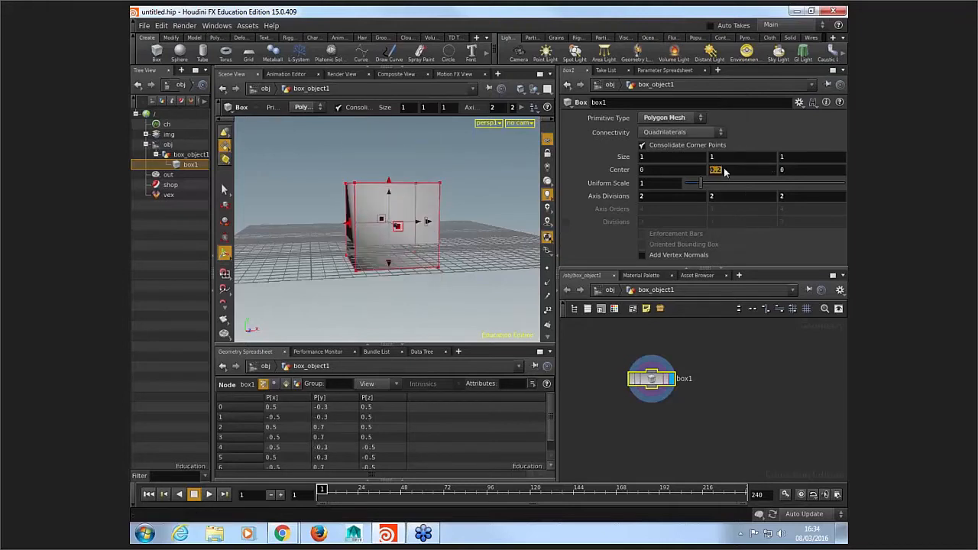
type("0.5")
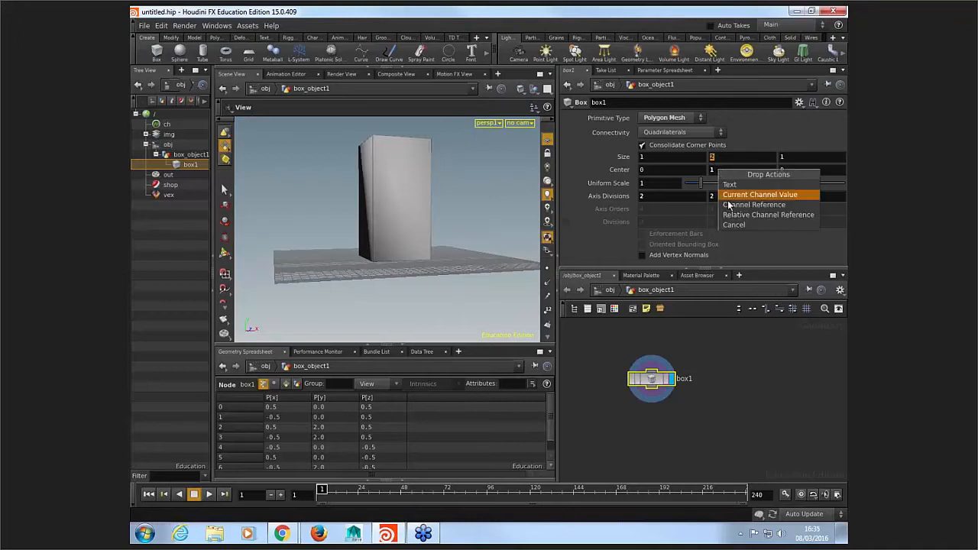
mouse_move(770, 215)
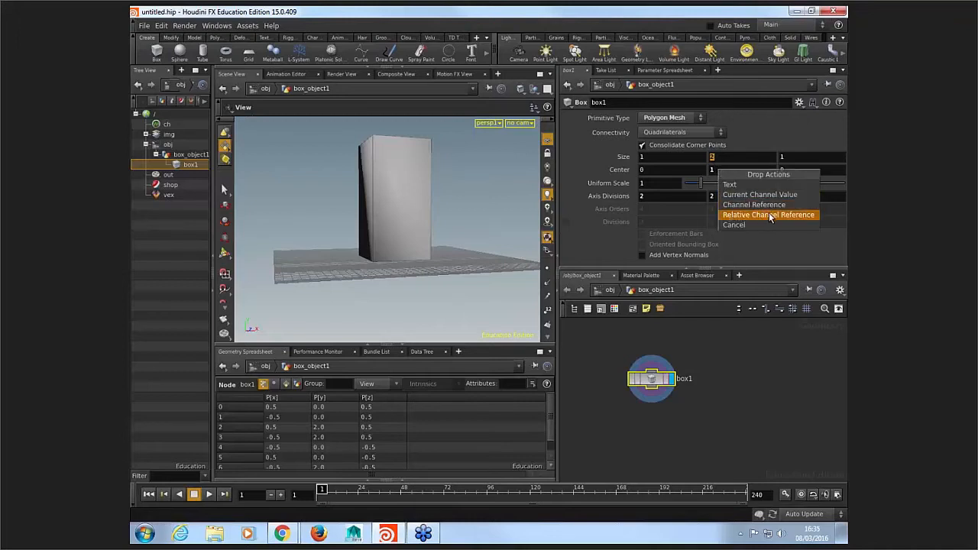
Step: Link the box's Center Y to half its Size Y via a relative channel reference
left_click(769, 214)
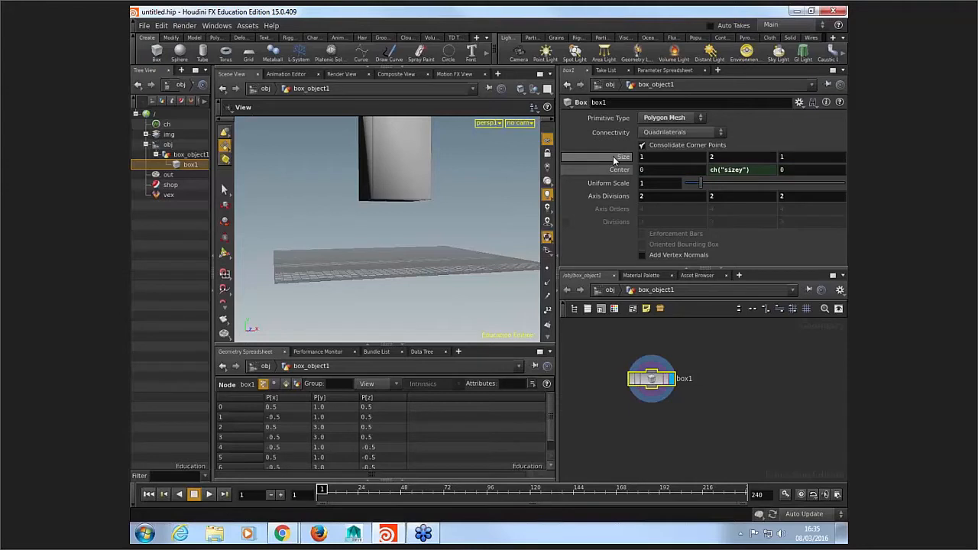
mouse_move(621, 157)
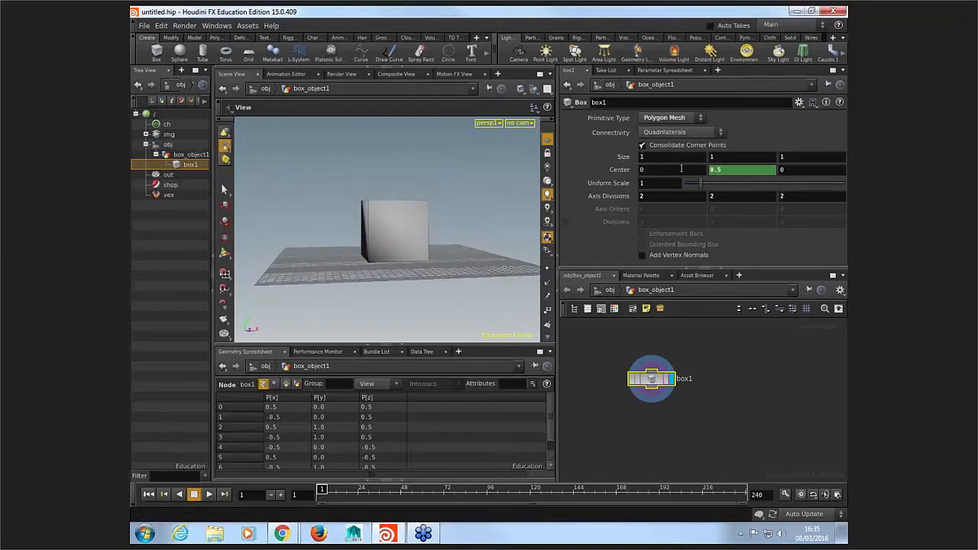
mouse_move(493, 172)
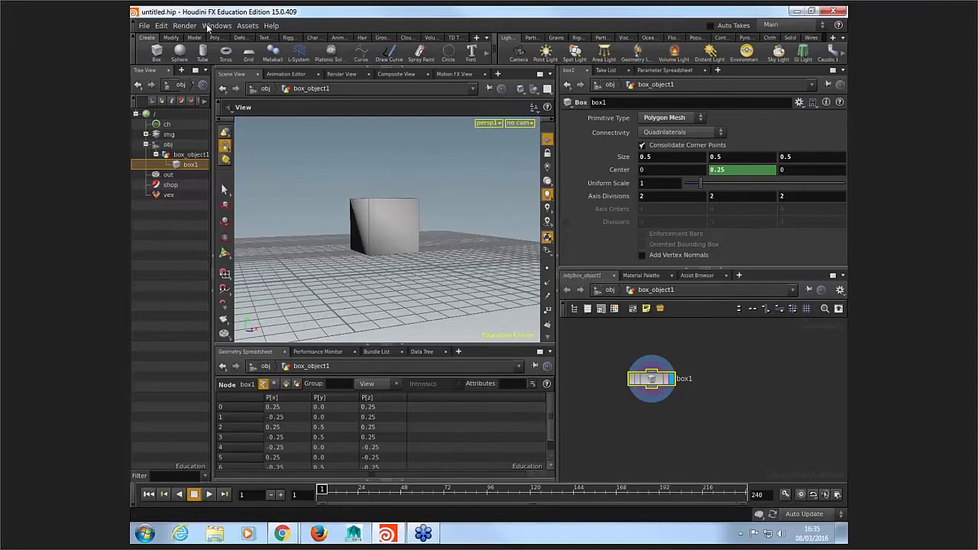
Step: Browse the Render, Windows and Edit menus
left_click(185, 26)
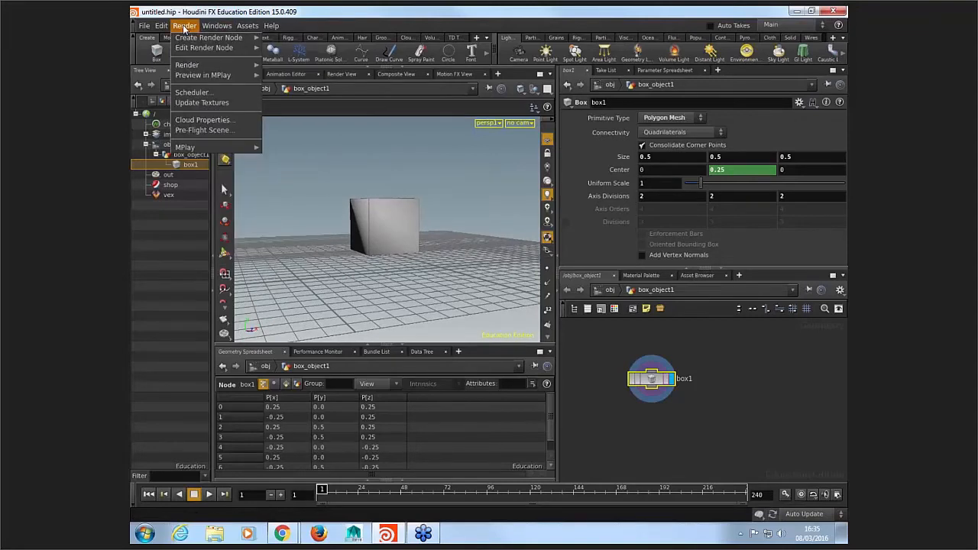
left_click(217, 26)
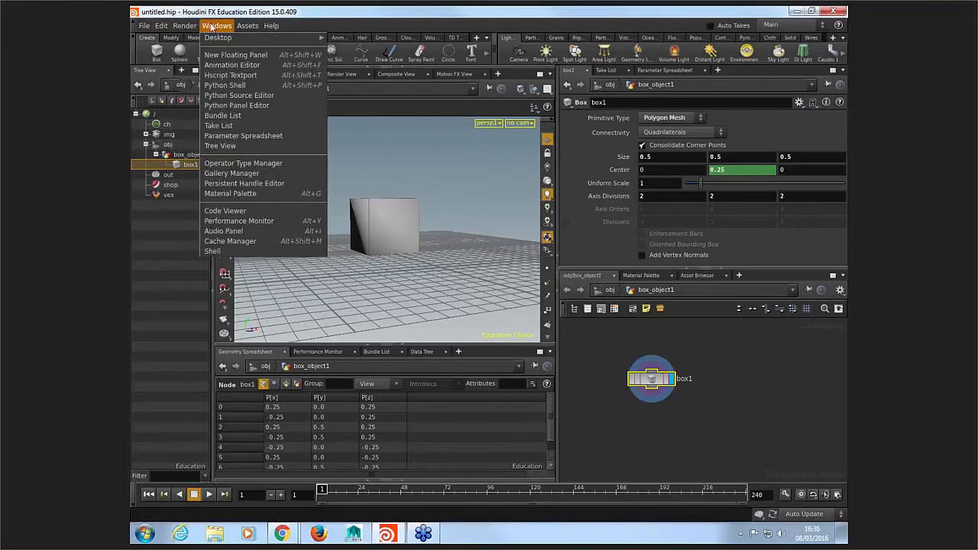
left_click(161, 25)
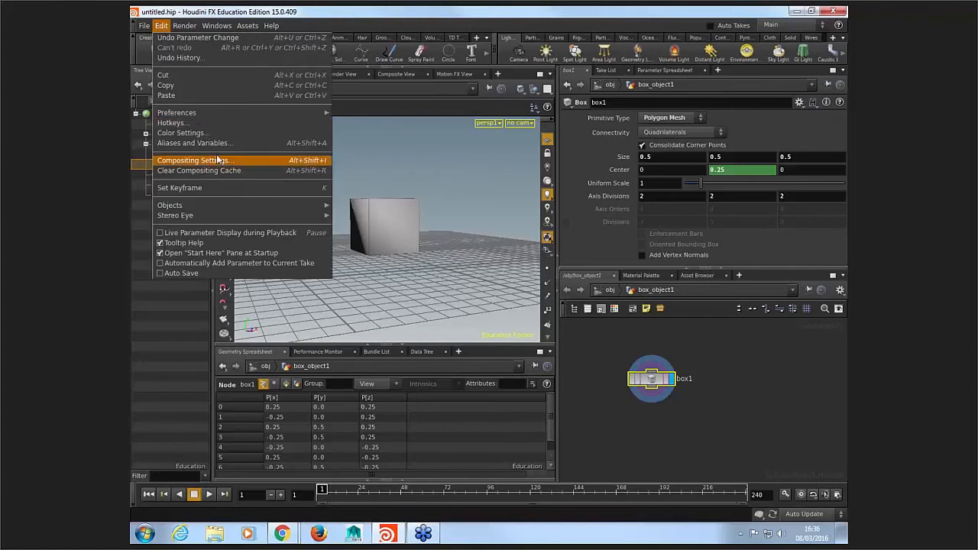
mouse_move(177, 113)
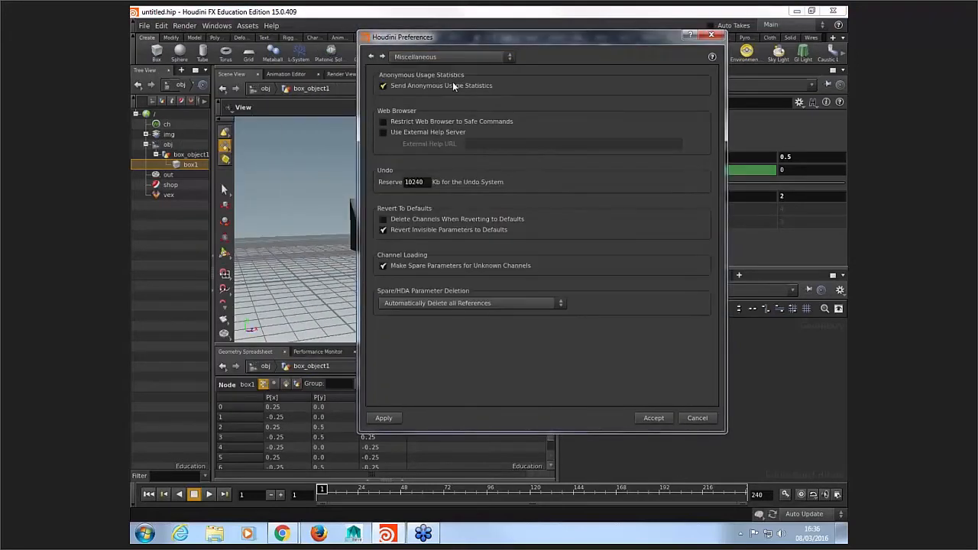
left_click(447, 57)
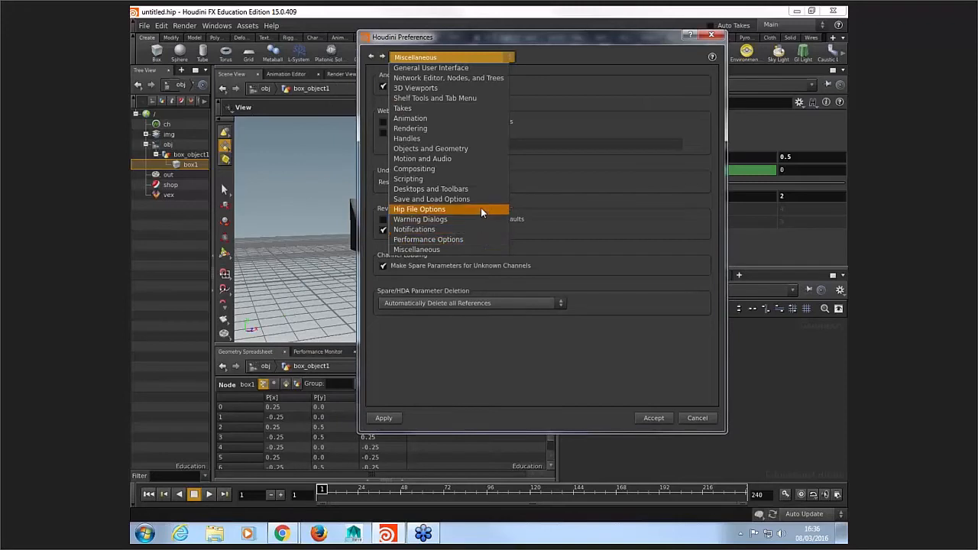
left_click(419, 209)
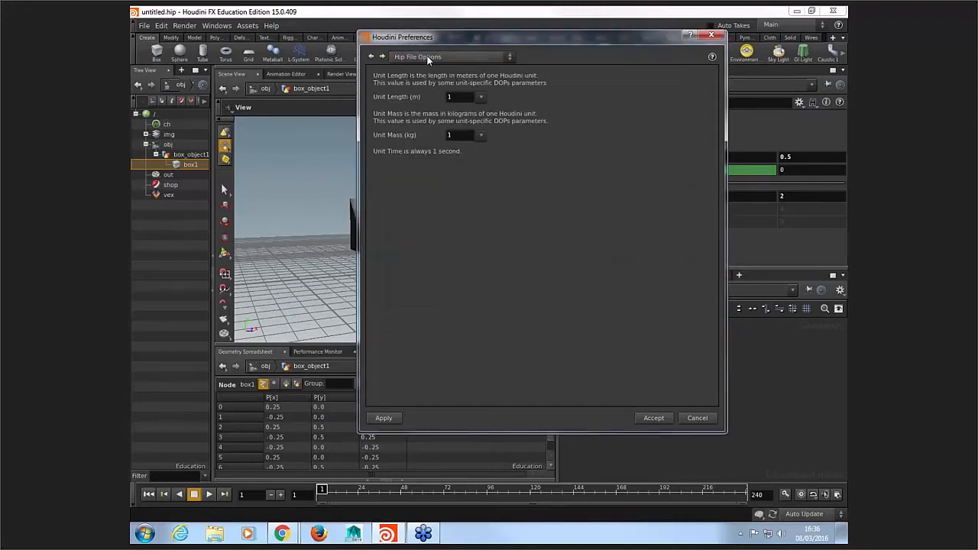
mouse_move(433, 60)
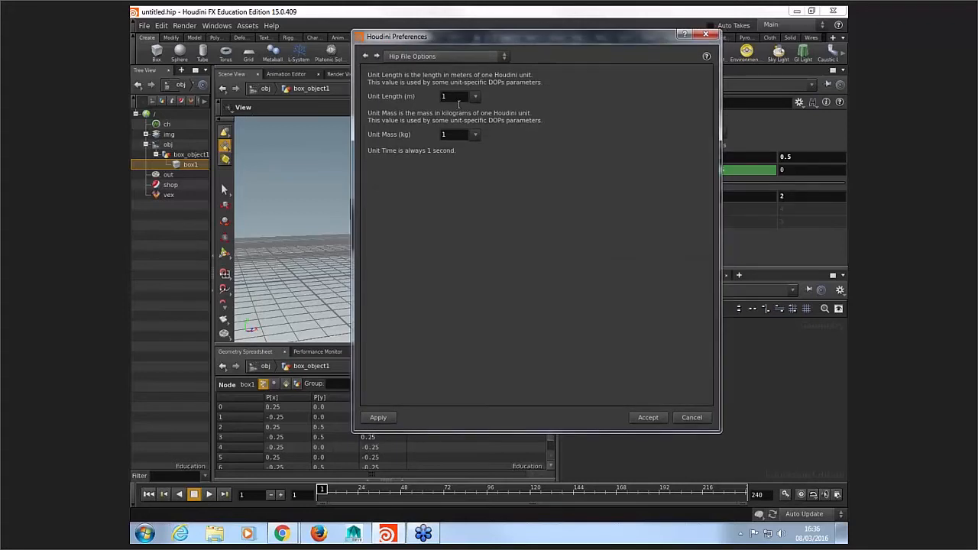
left_click(454, 96)
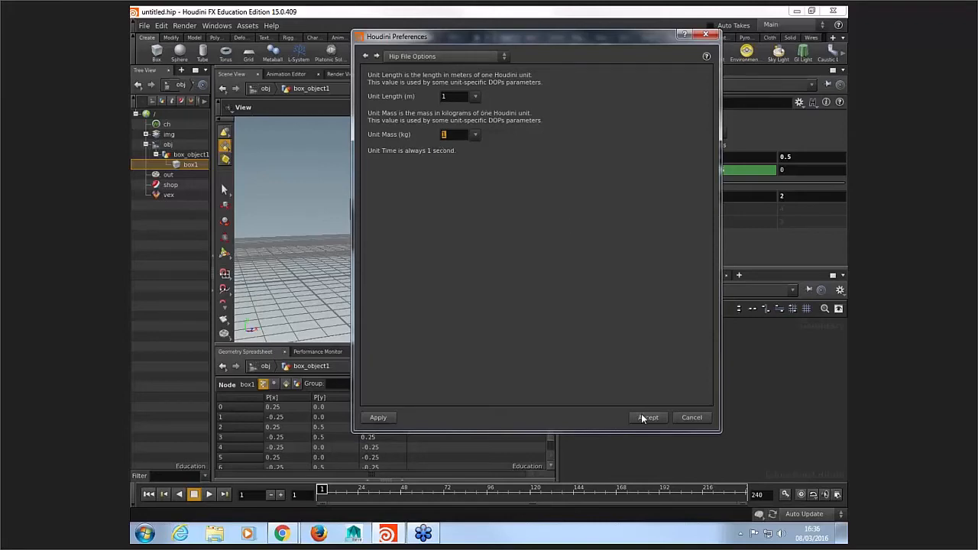
left_click(648, 417)
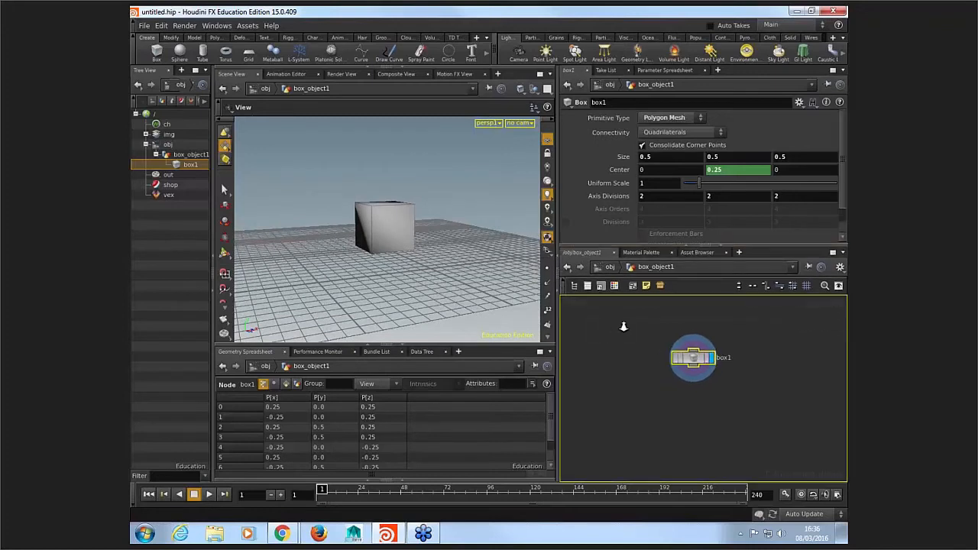
Step: Wire the box node into a copy node and display the copy result
left_click_drag(694, 358, 662, 341)
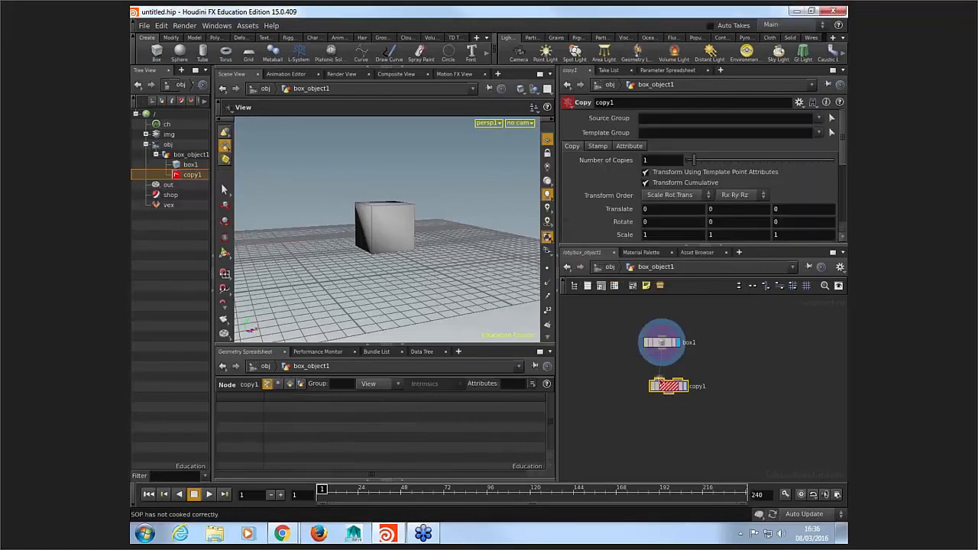
left_click(667, 386)
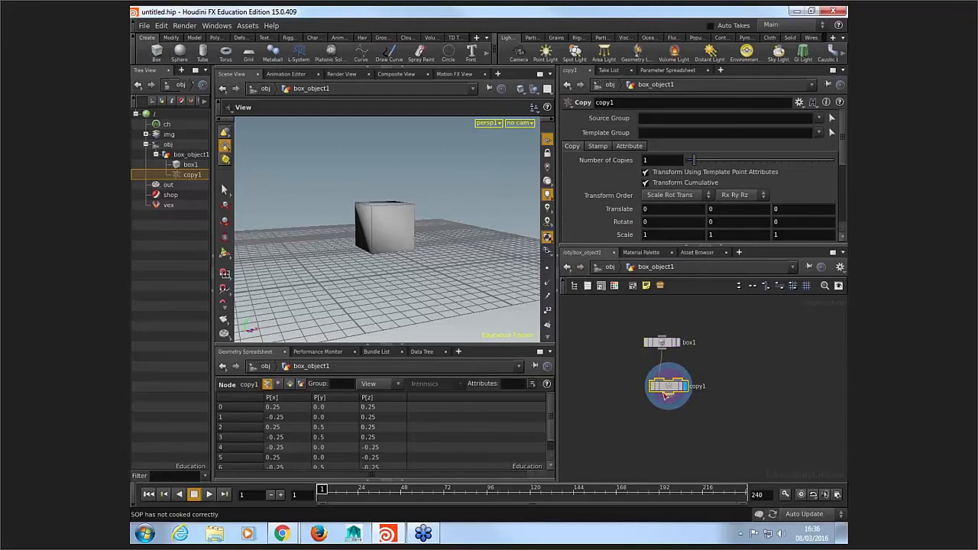
left_click_drag(382, 230, 426, 241)
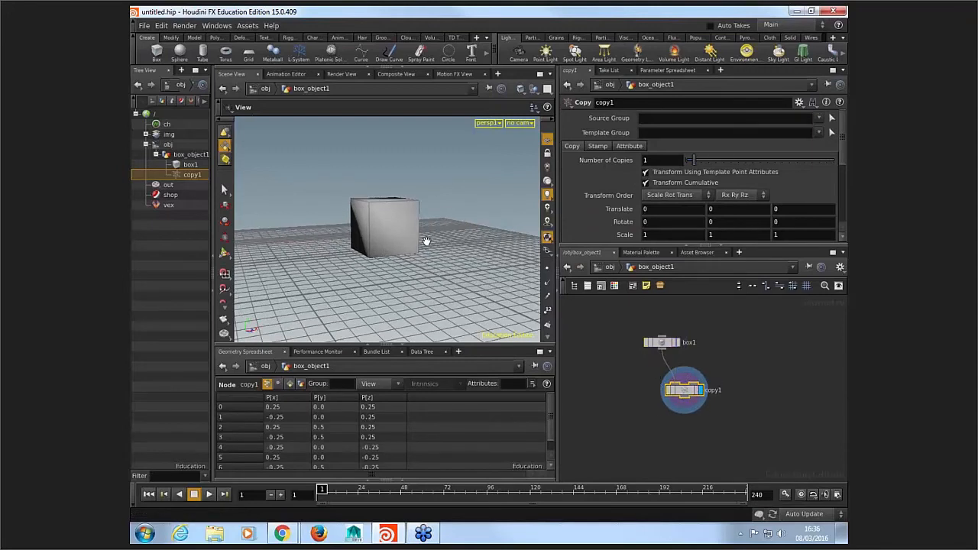
Step: Set the number of copies to 10 and shift each copy upward in Translate Y
left_click_drag(692, 160, 715, 160)
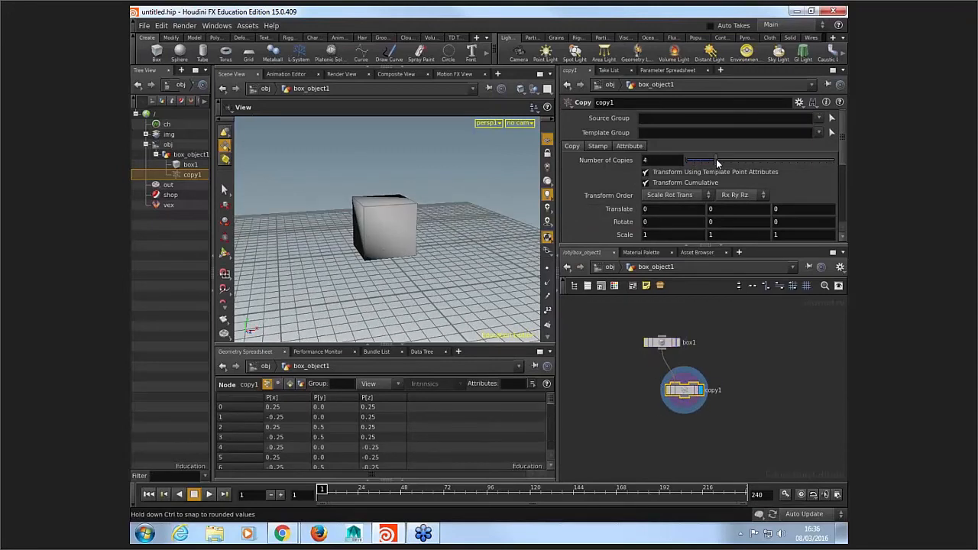
left_click_drag(714, 159, 757, 159)
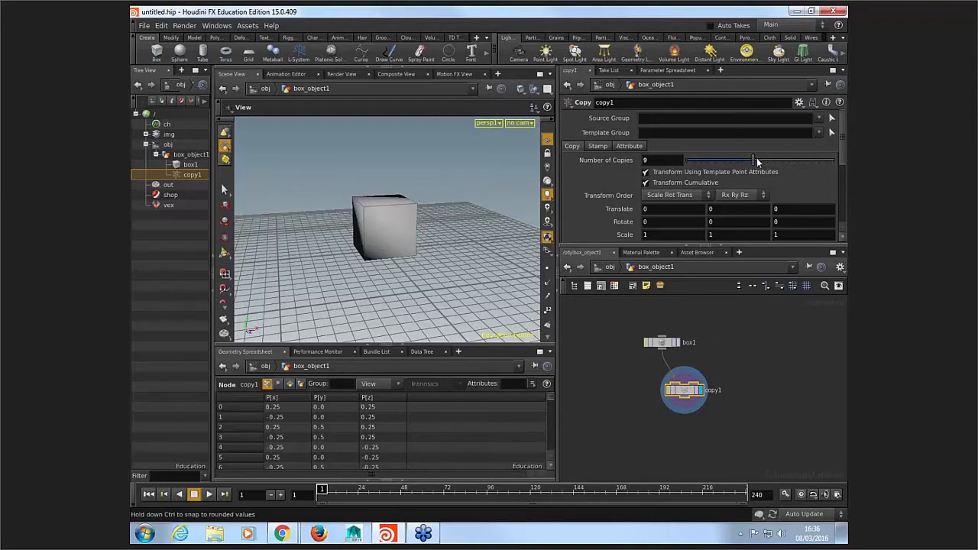
left_click_drag(753, 159, 761, 159)
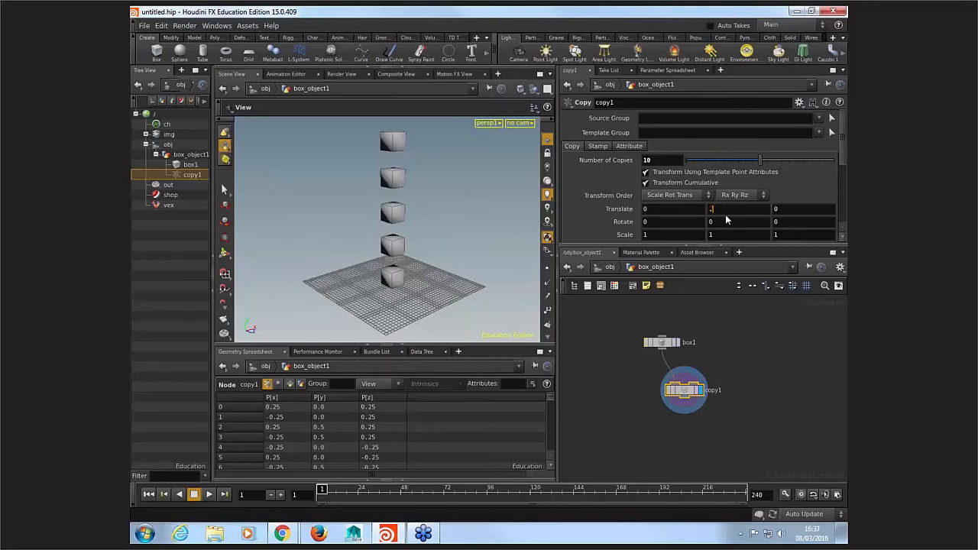
left_click_drag(711, 209, 734, 209)
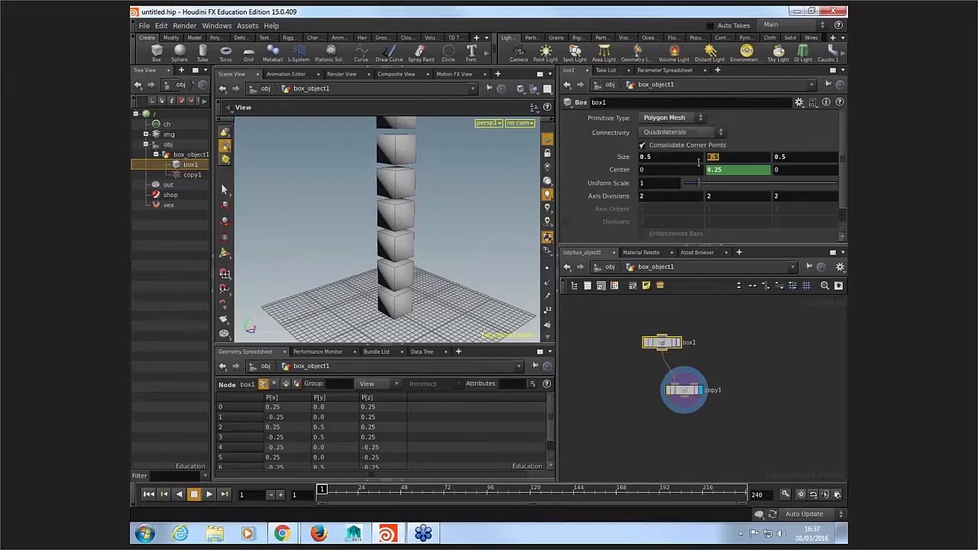
Step: Paste box1's Size Y as a relative reference into copy1's Translate Y
right_click(713, 157)
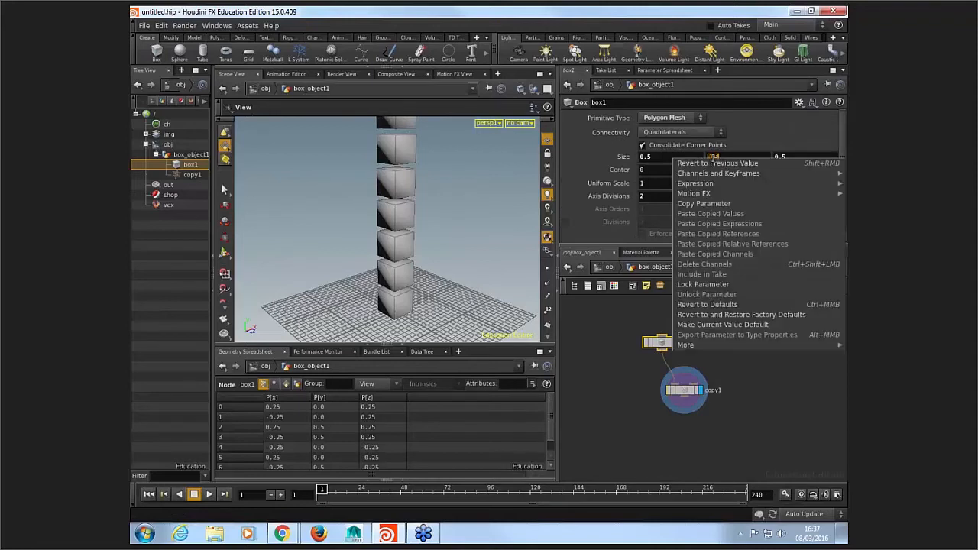
mouse_move(704, 204)
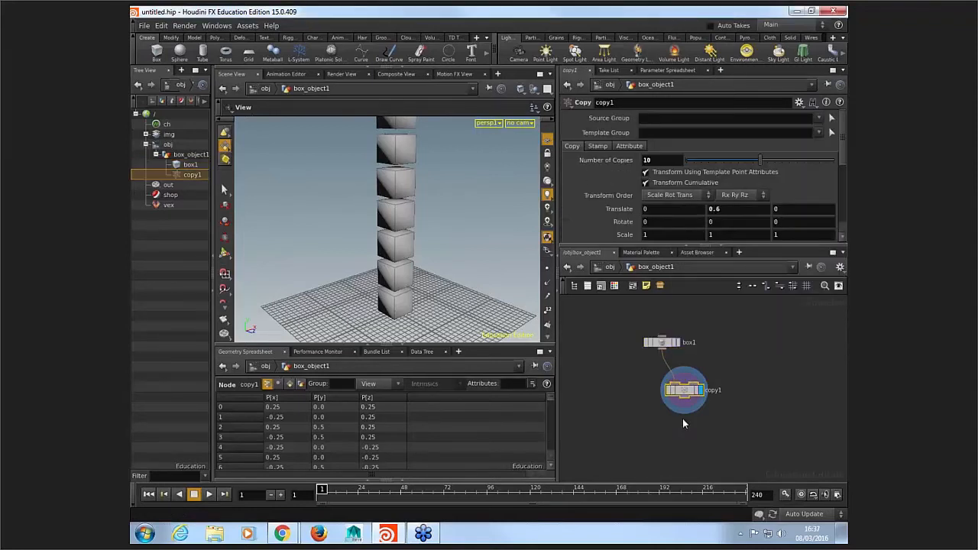
right_click(714, 209)
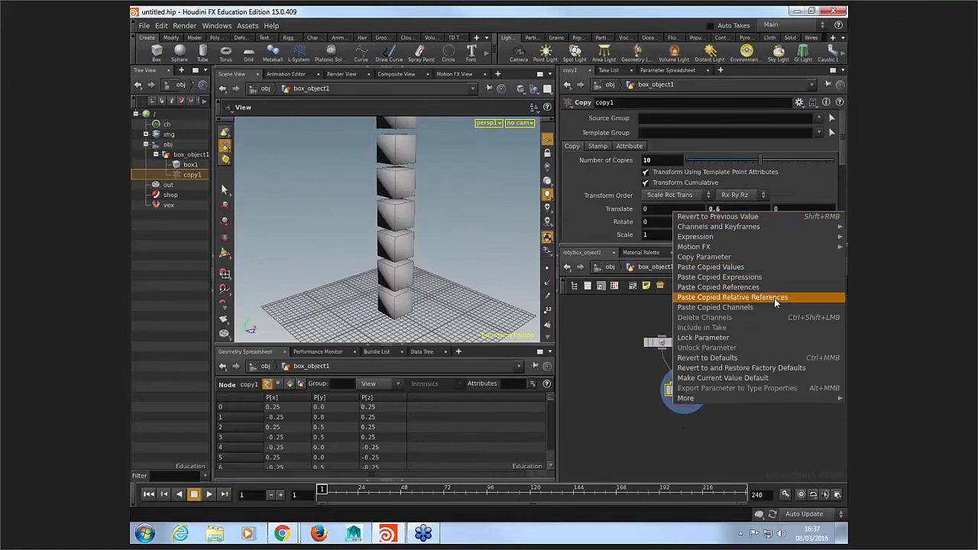
left_click(732, 297)
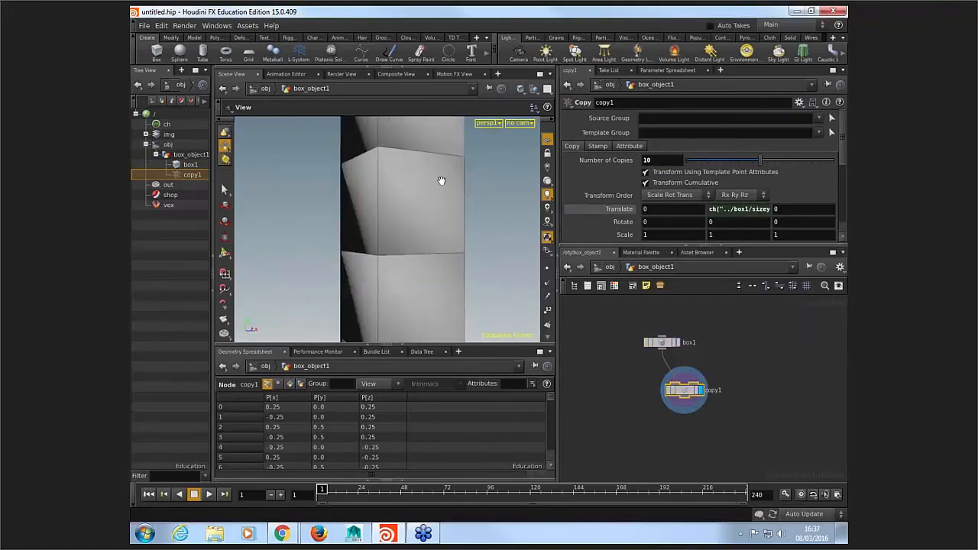
left_click(661, 342)
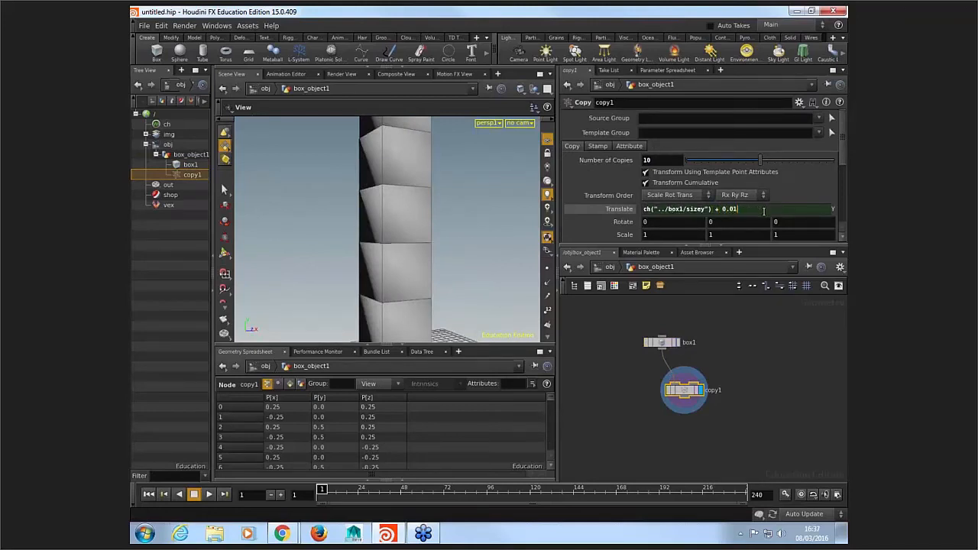
Step: Set the Translate Y gap to 0.05, so each offset is box height plus 0.05
type("0.05")
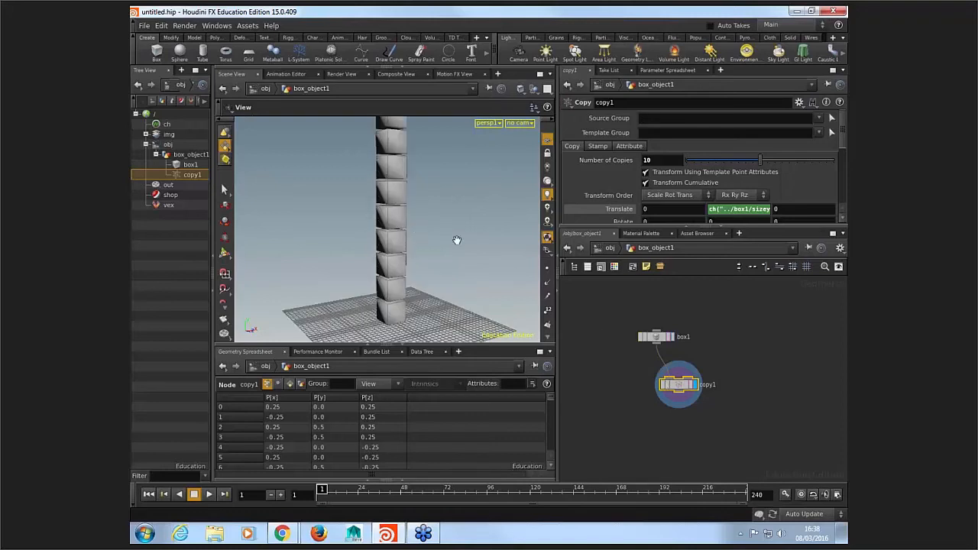
left_click_drag(457, 240, 392, 263)
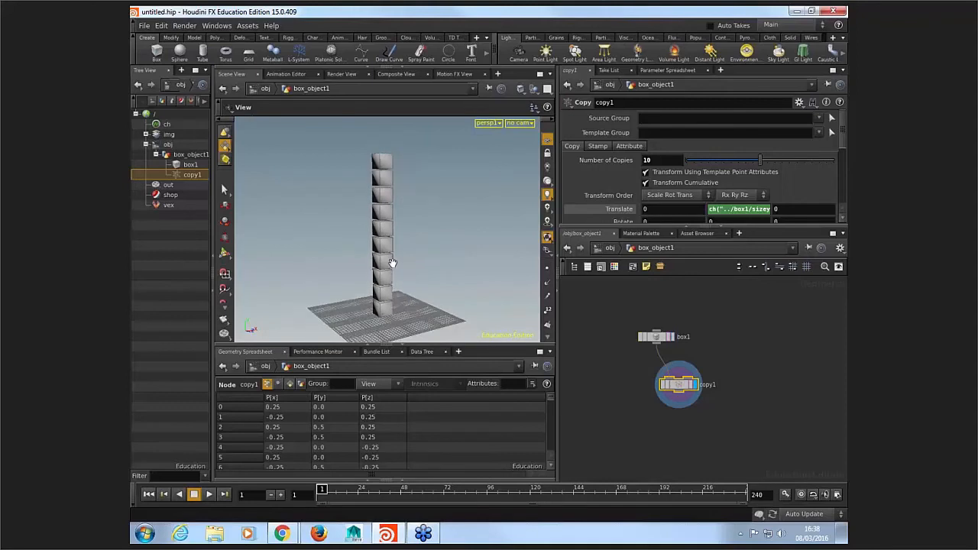
left_click_drag(392, 262, 405, 256)
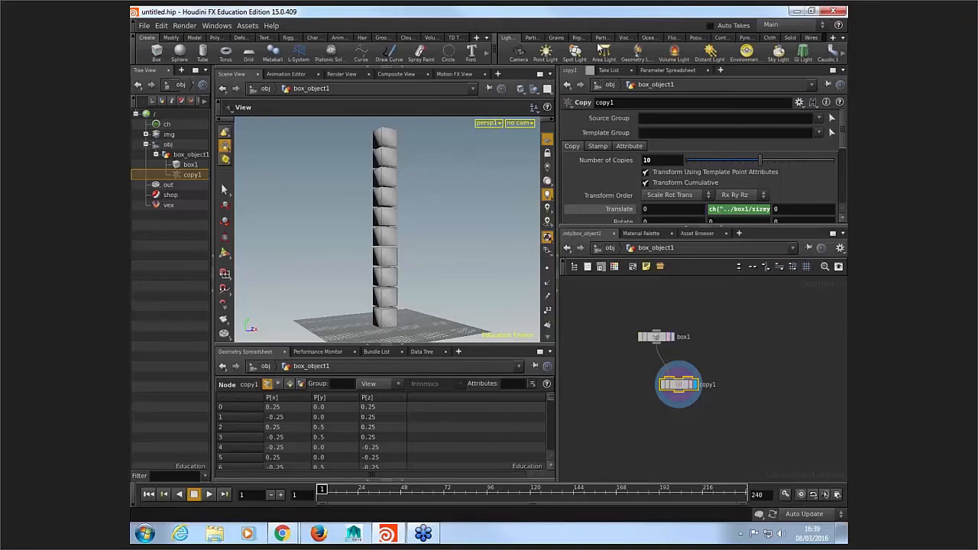
mouse_move(648, 51)
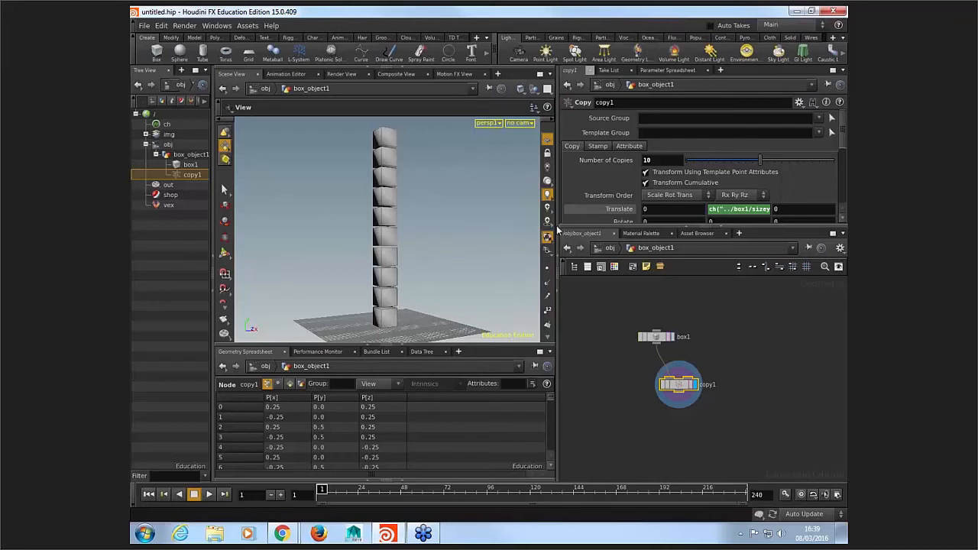
mouse_move(492, 261)
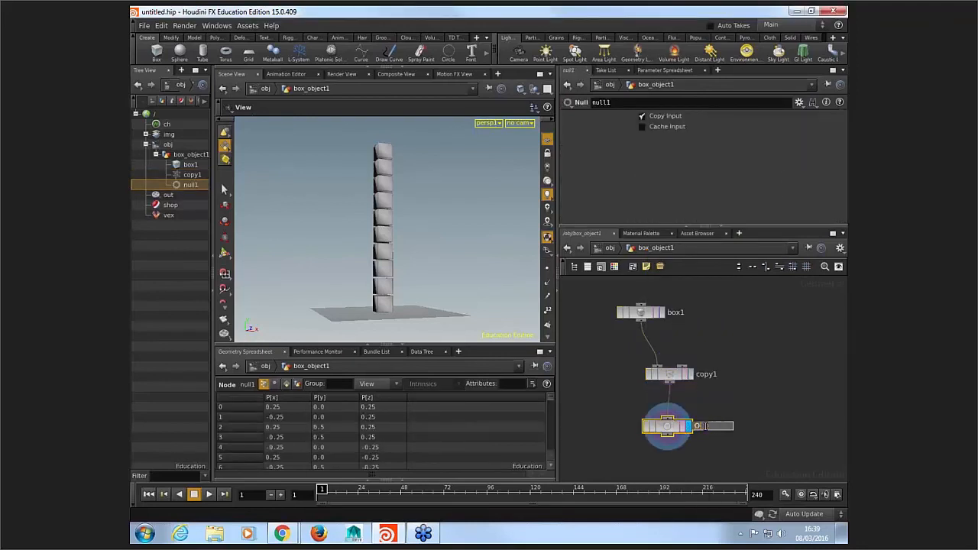
Step: Add a Null after copy1 and name it BOXES_OUT
type("BO")
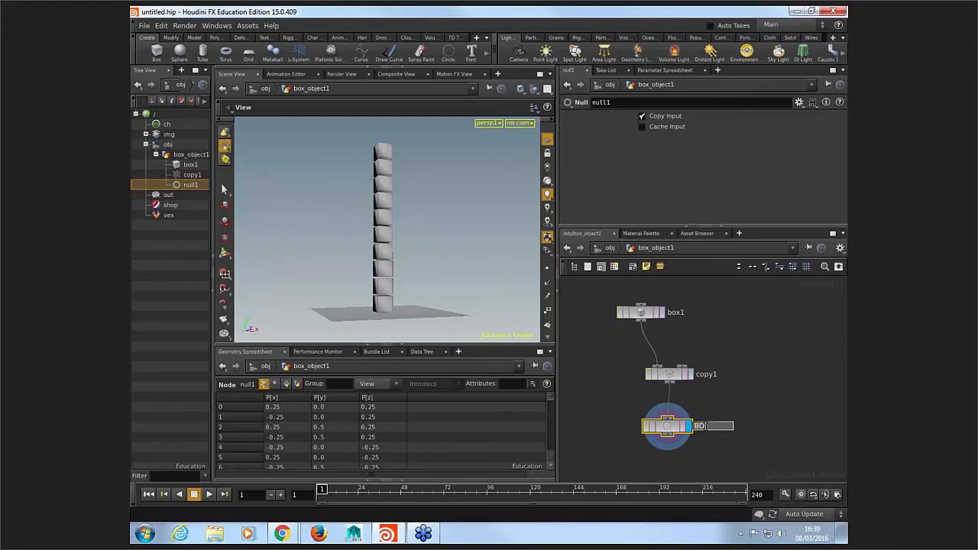
type("BOXES_OUT")
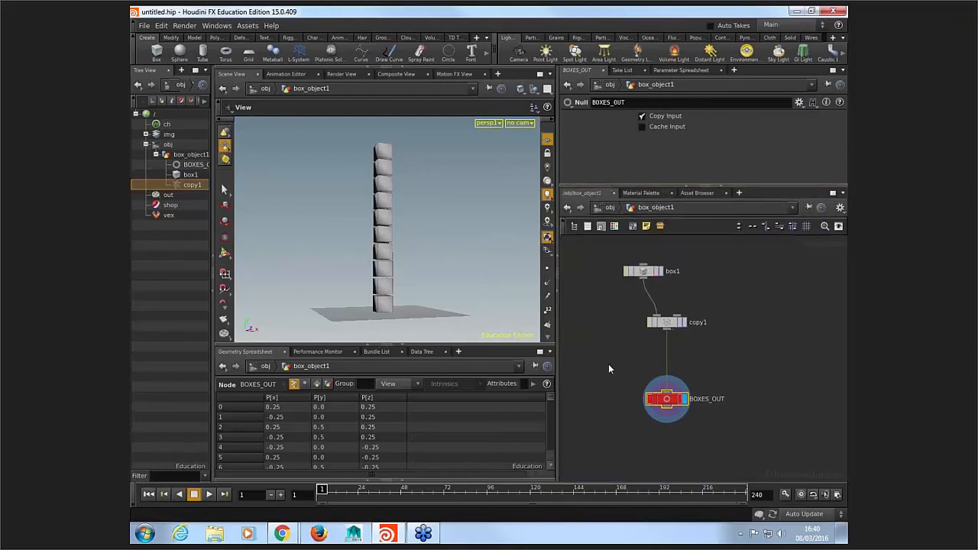
mouse_move(705, 310)
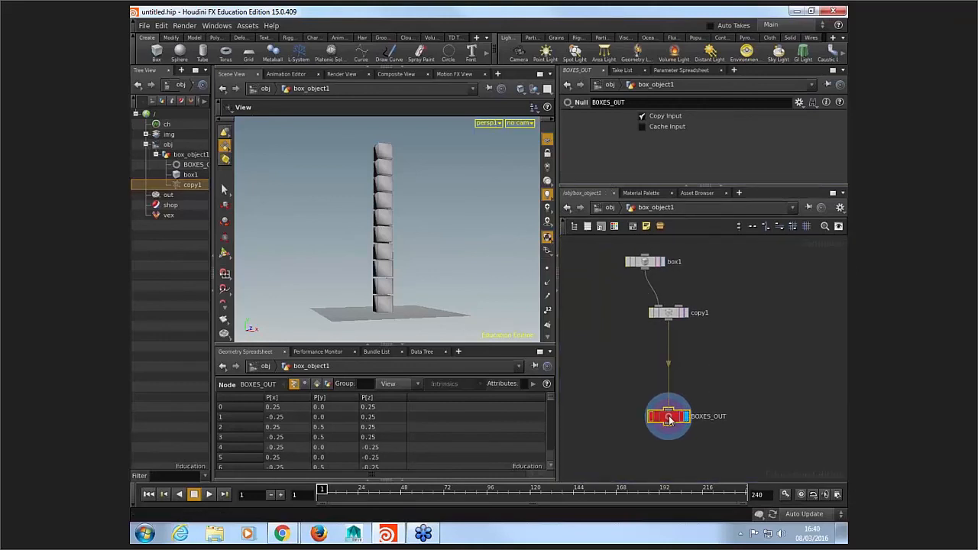
mouse_move(662, 342)
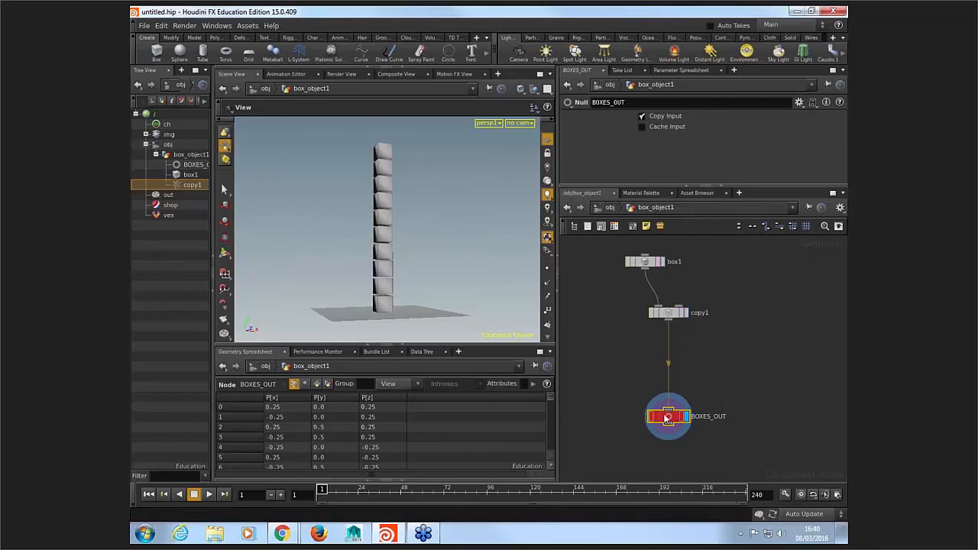
mouse_move(675, 372)
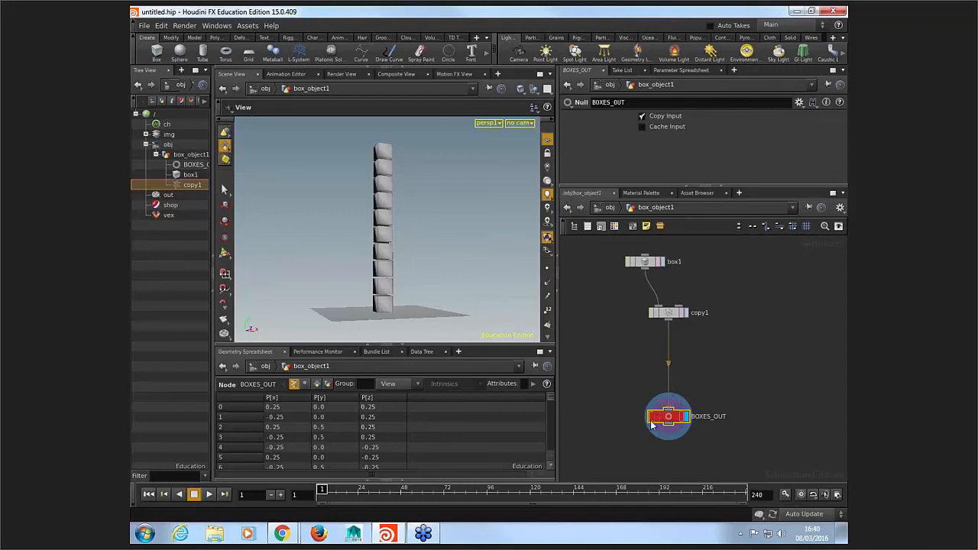
mouse_move(662, 369)
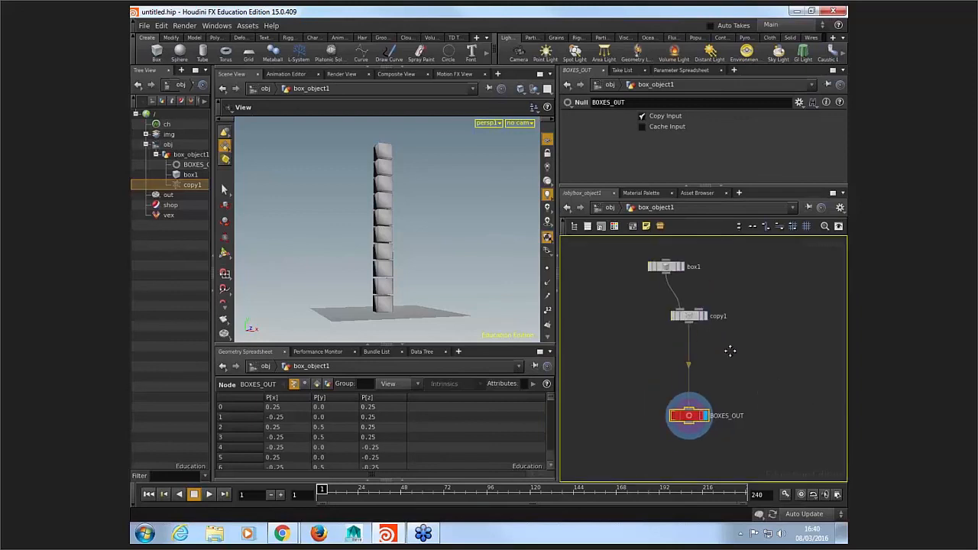
mouse_move(681, 382)
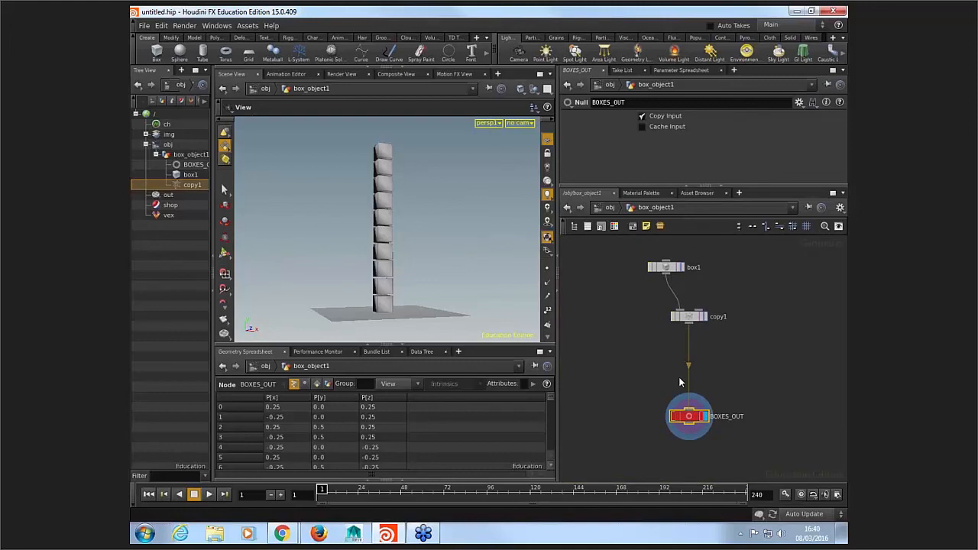
mouse_move(715, 426)
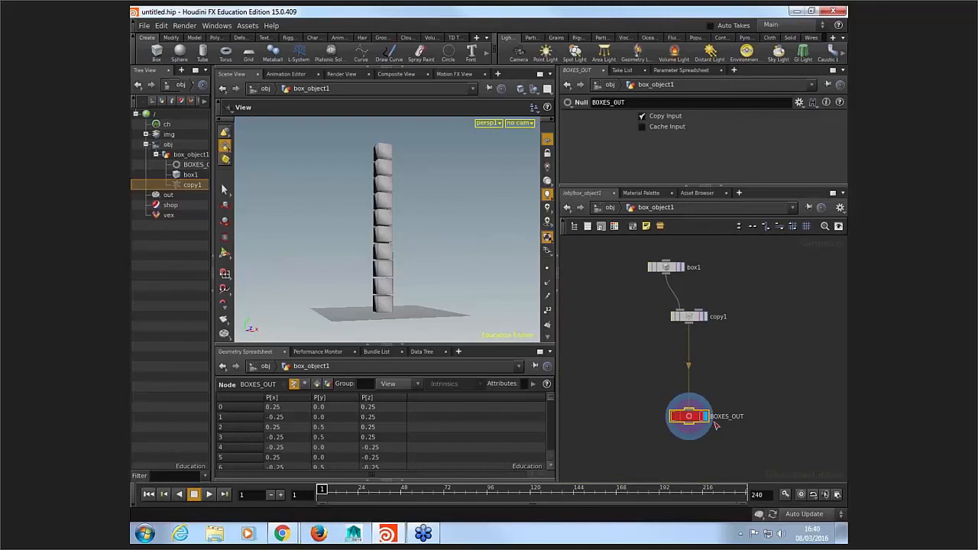
mouse_move(688, 366)
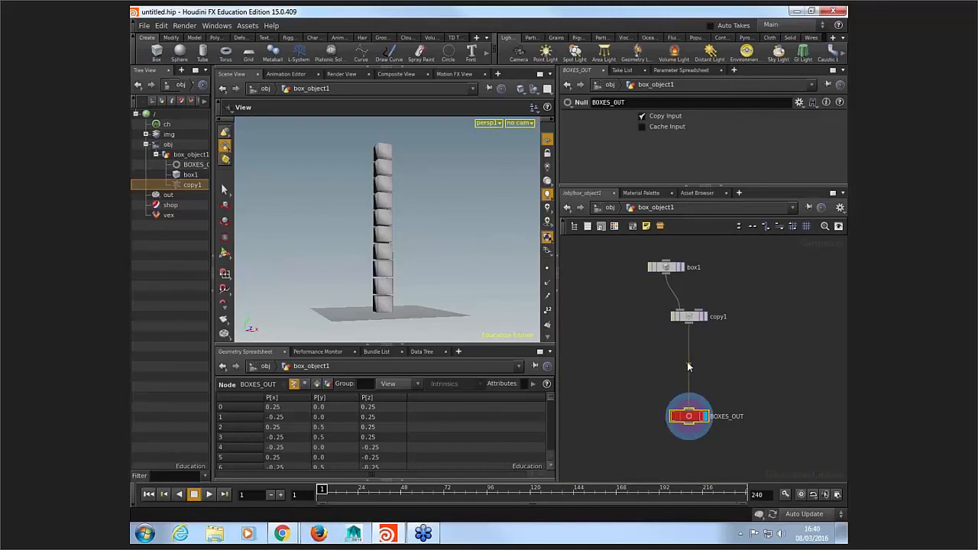
mouse_move(684, 364)
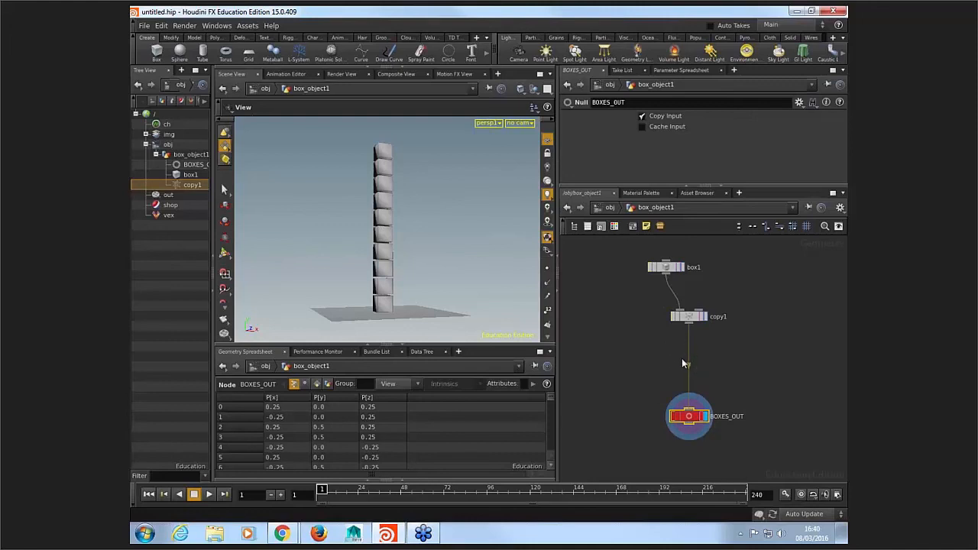